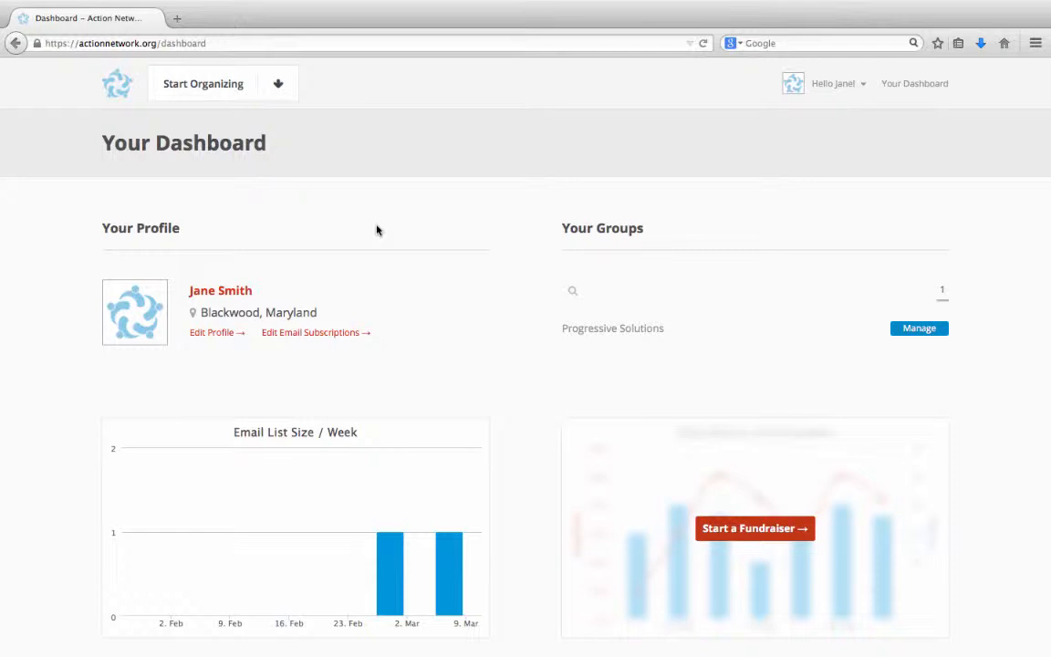
mouse_move(295, 185)
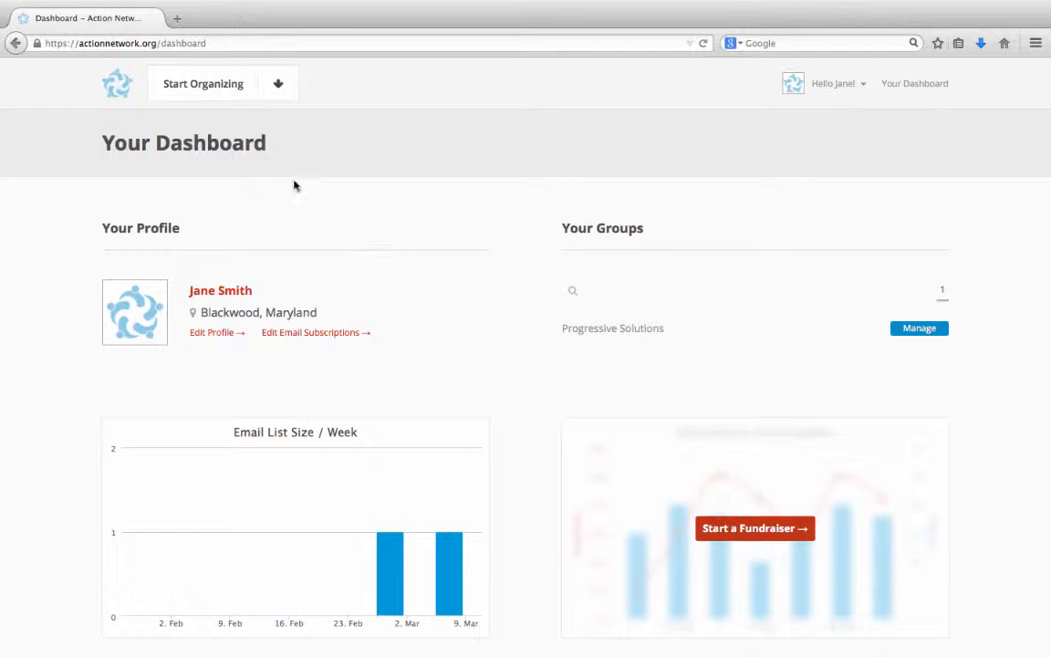
- Go from the Start Organizing menu to the Tags page
left_click(203, 83)
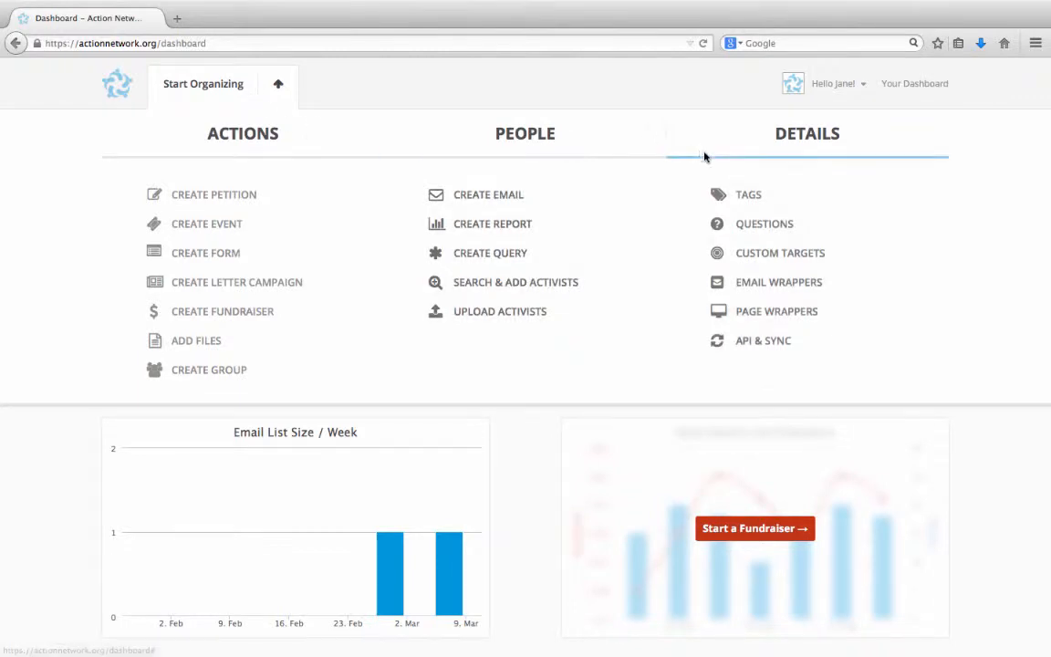
left_click(748, 195)
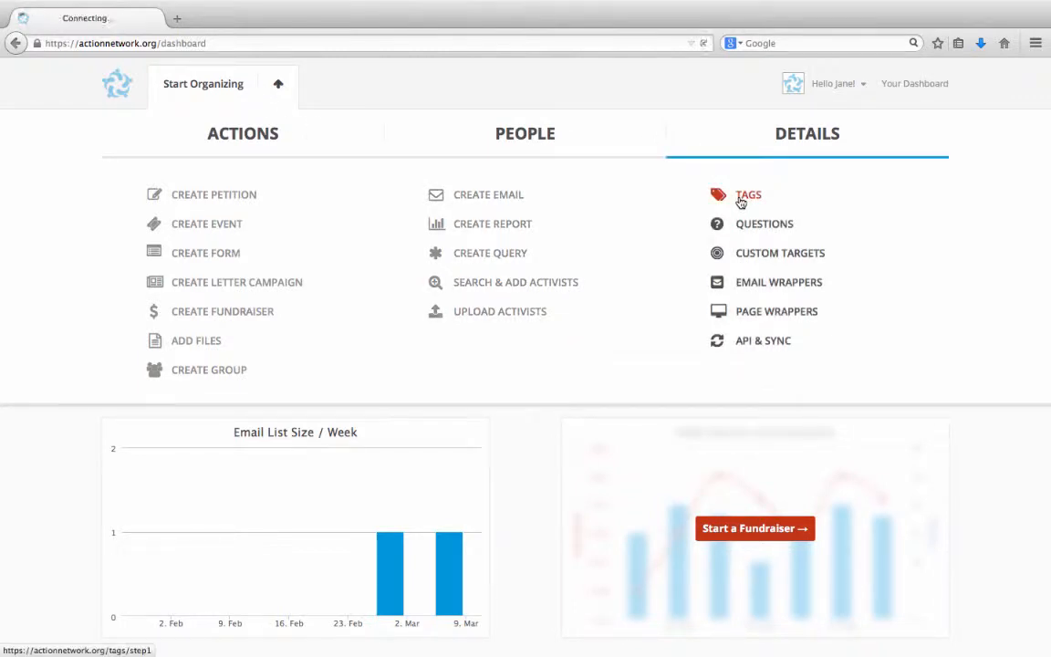
left_click(748, 194)
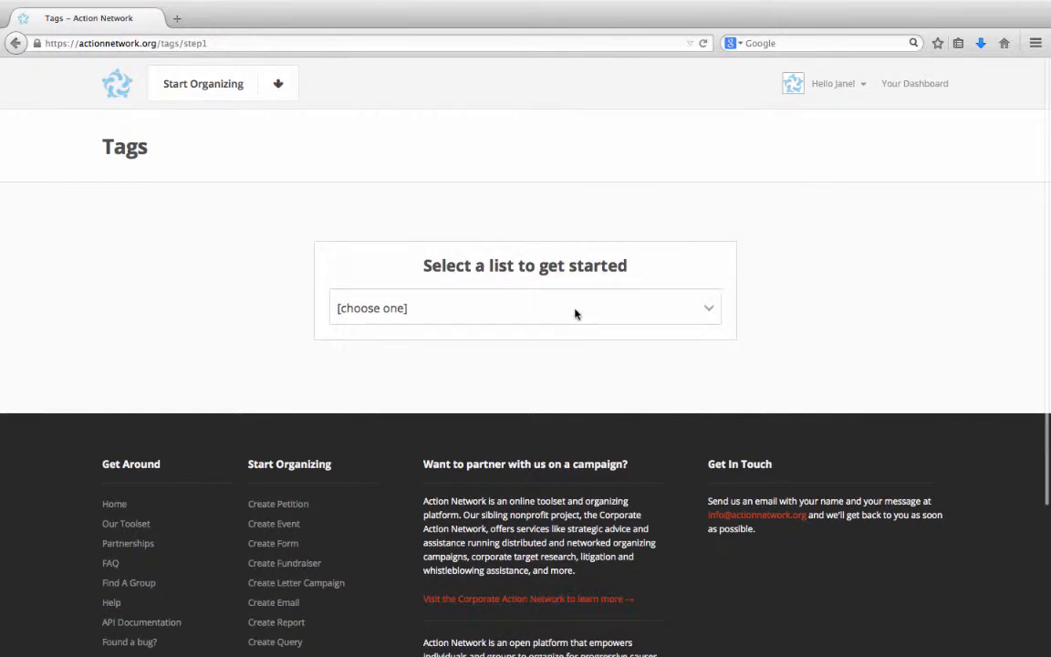
- Choose Progressive Solutions in the list dropdown to see its tags
left_click(525, 307)
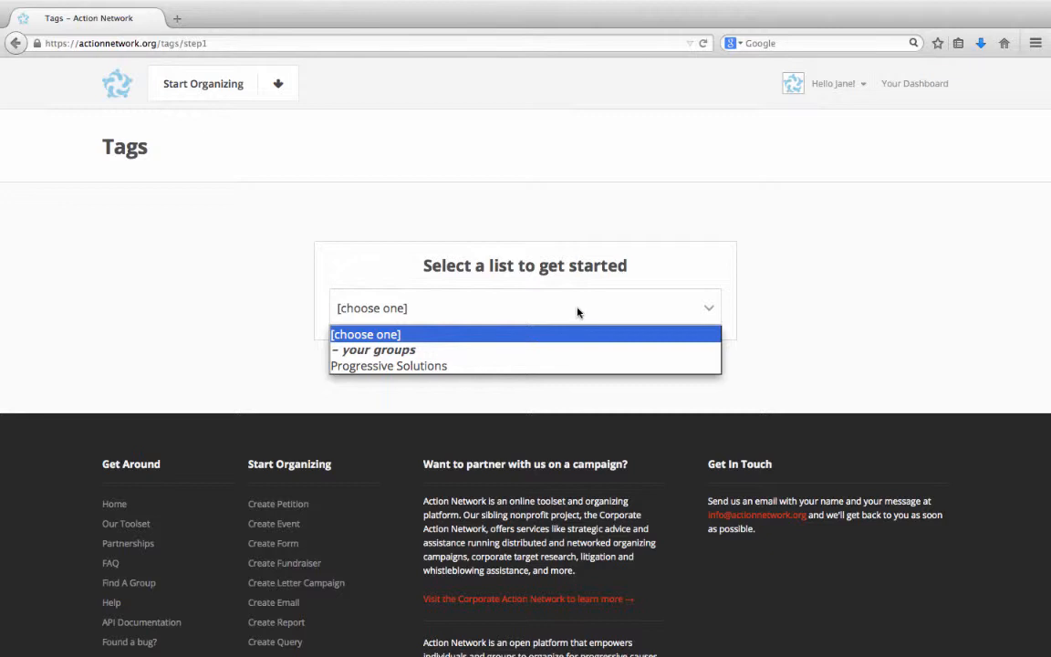
left_click(387, 365)
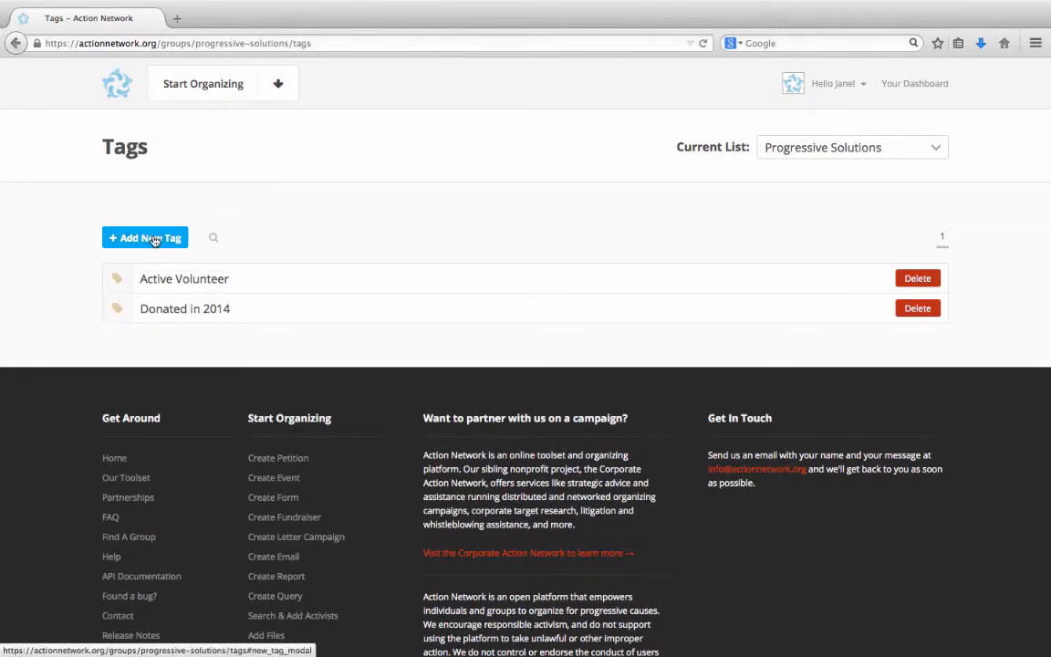
- Create a new tag named 'Group Leaders' for Progressive Solutions
left_click(144, 237)
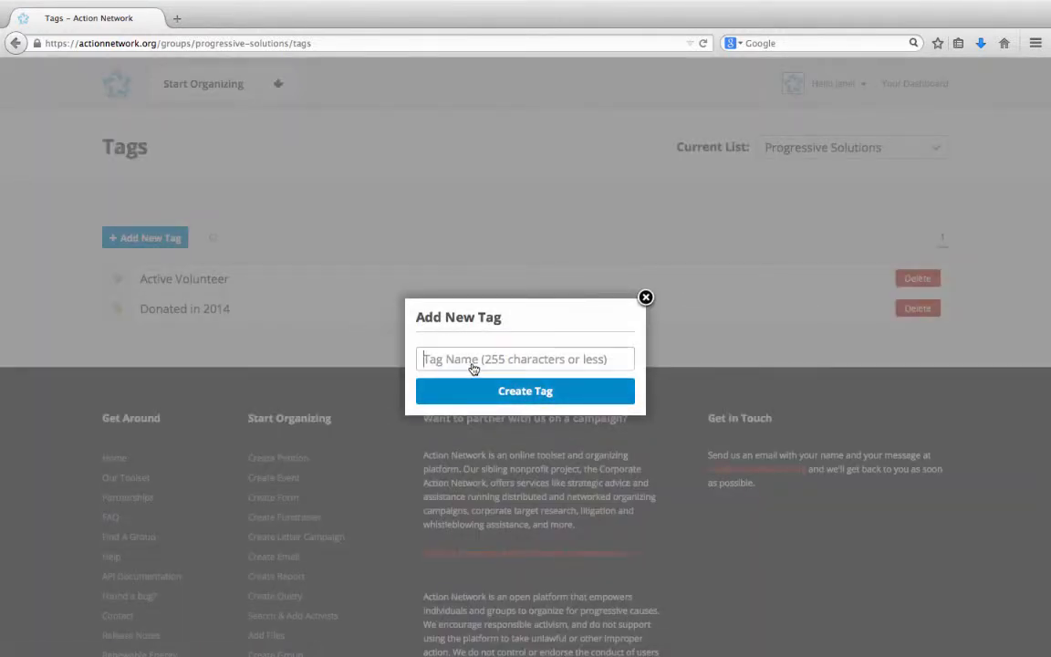
type("G")
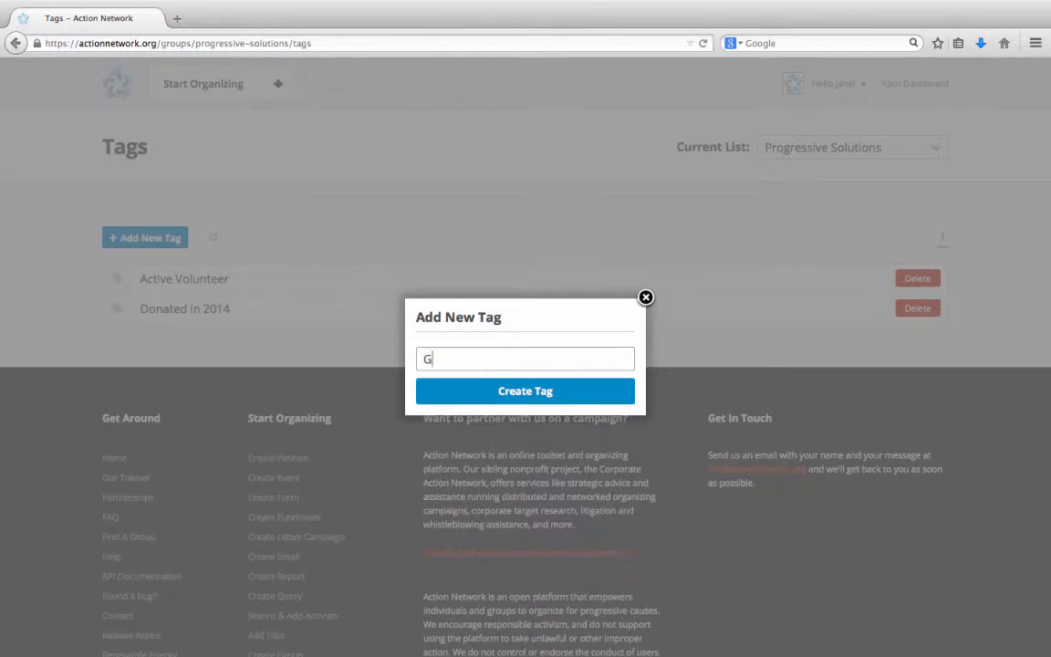
type("roup Lead")
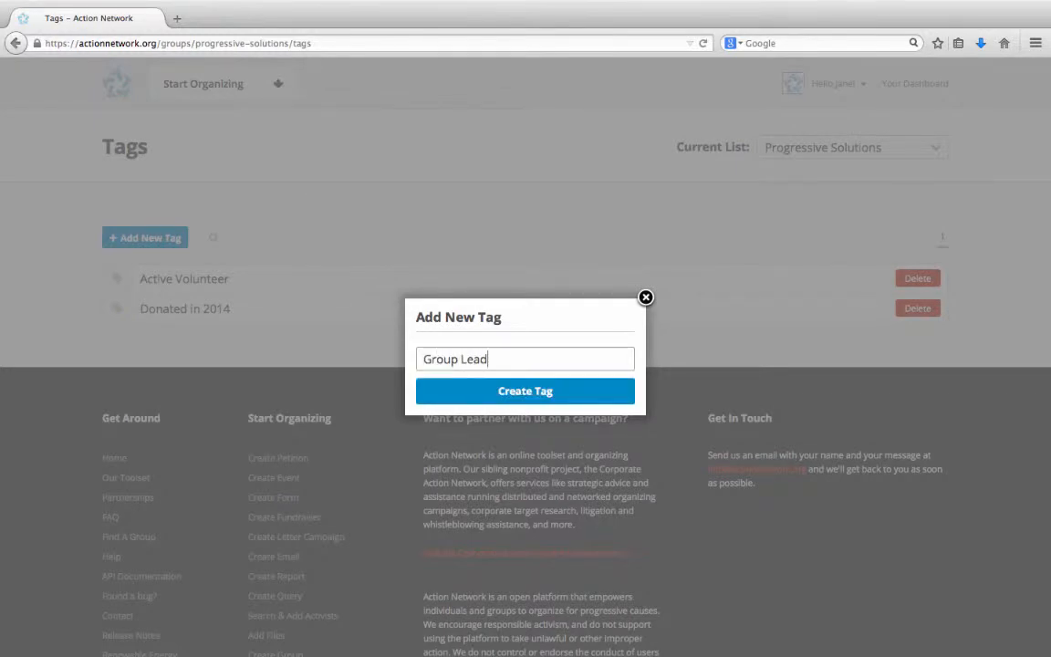
type("ers")
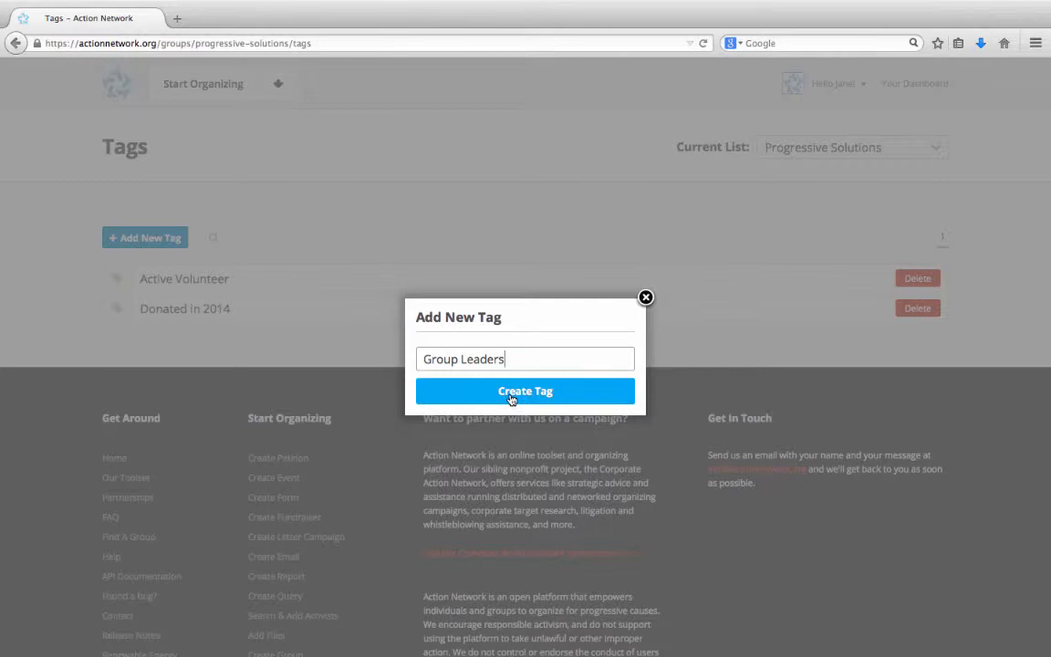
left_click(525, 391)
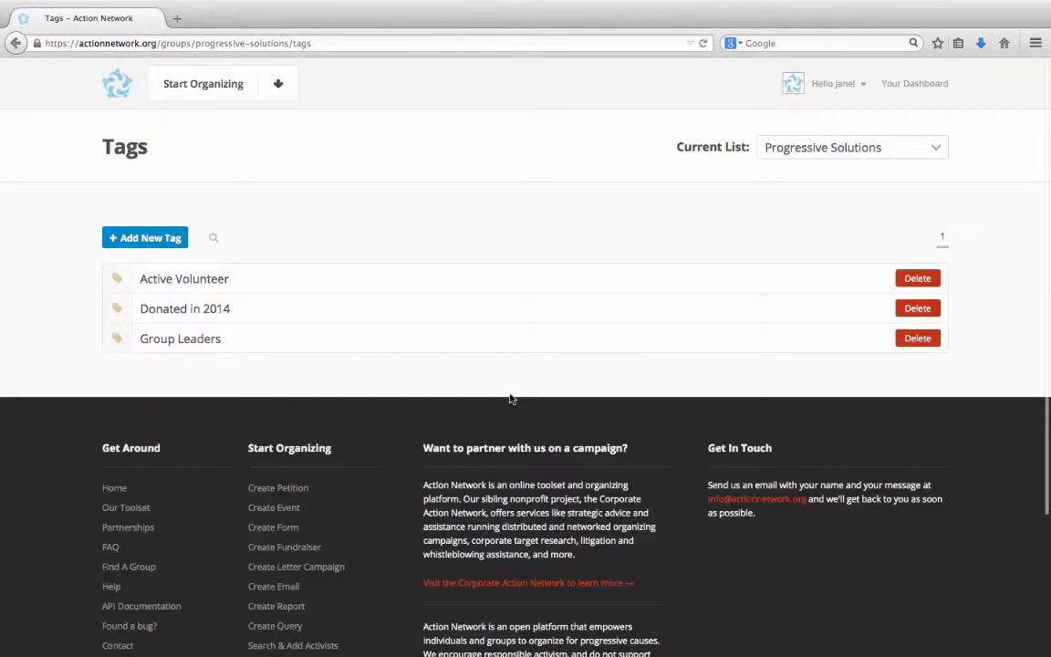
mouse_move(456, 366)
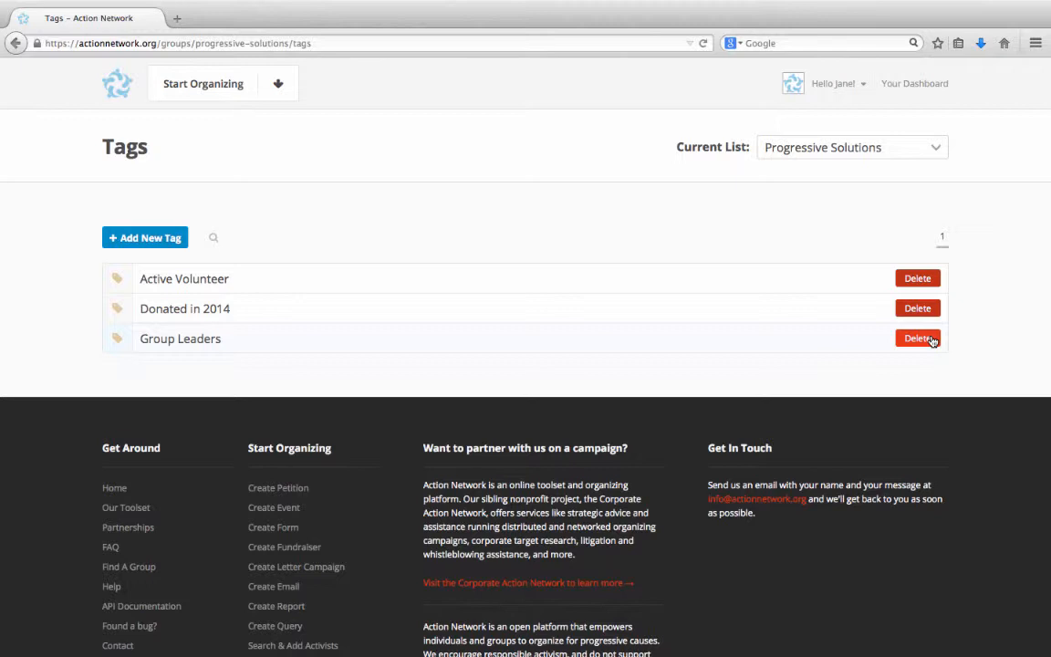
- Return to Your Dashboard from the header link
left_click(117, 84)
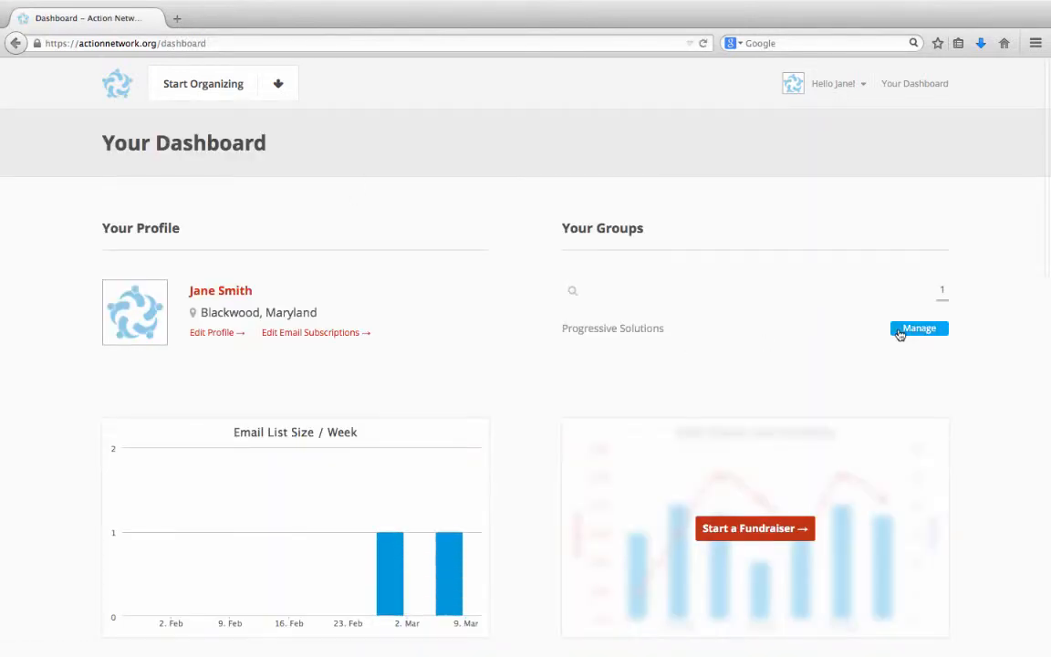
- Manage Progressive Solutions, view its actions, and edit the Common Actions Form
left_click(918, 327)
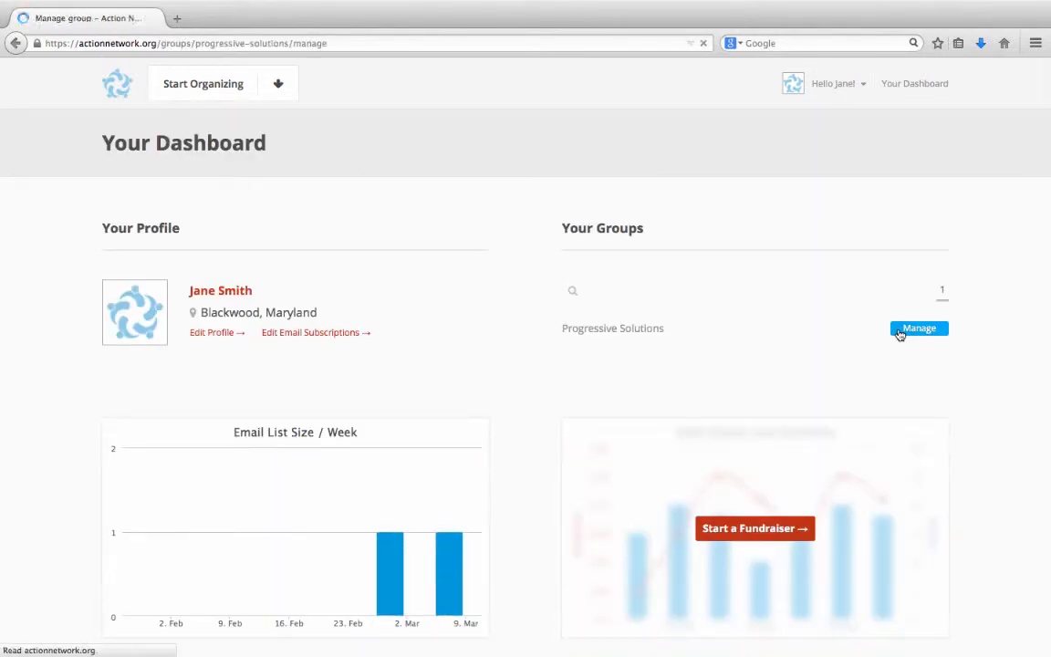
left_click(919, 328)
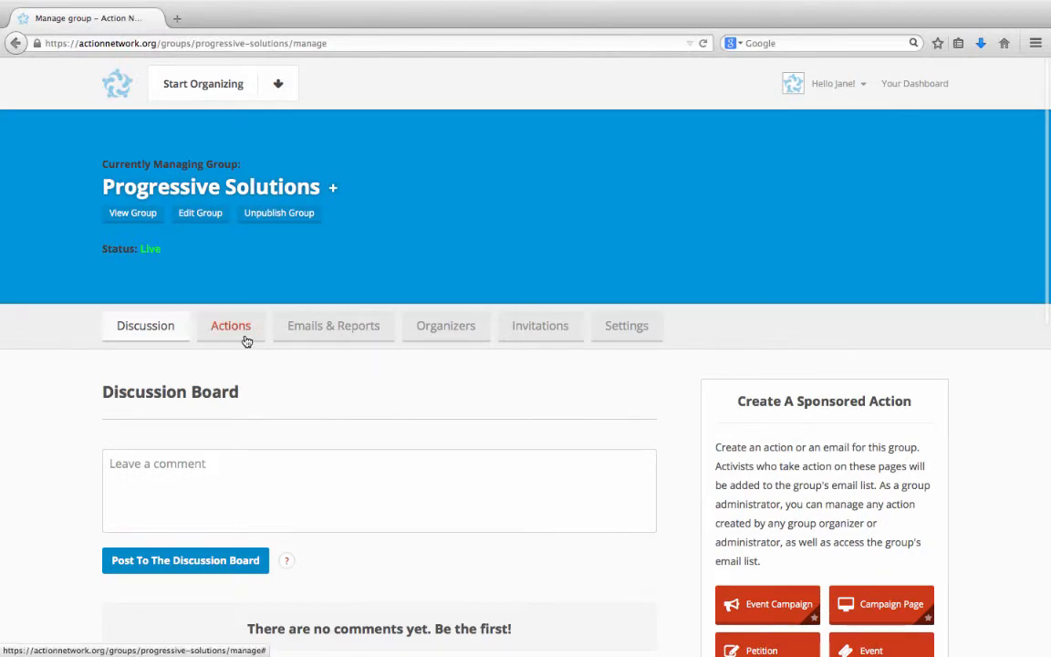
left_click(231, 326)
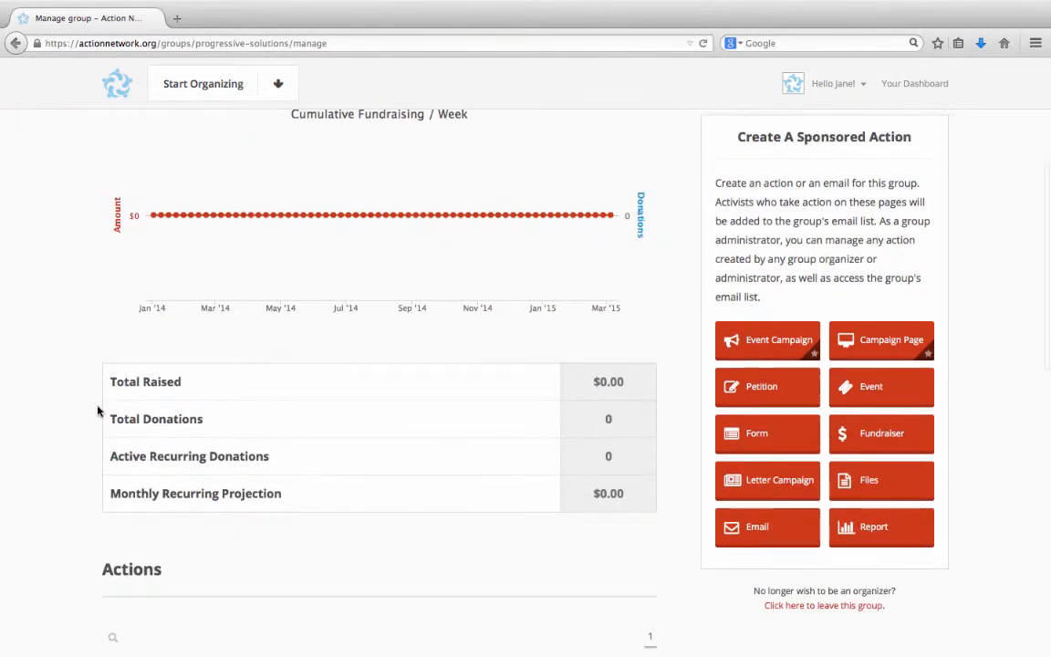
scroll("down", 3)
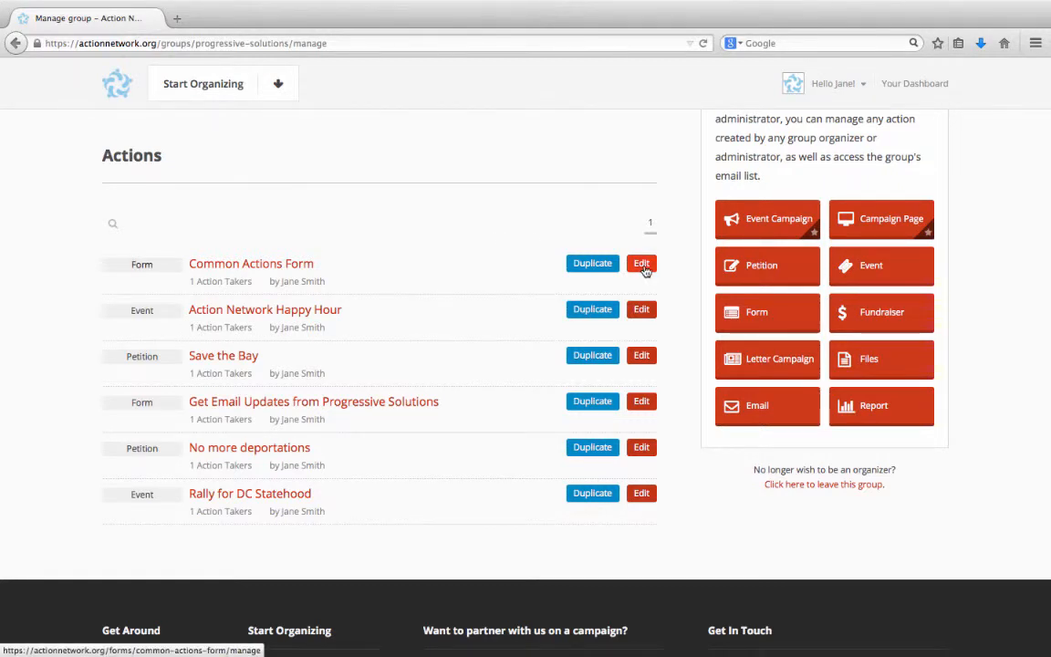
left_click(642, 263)
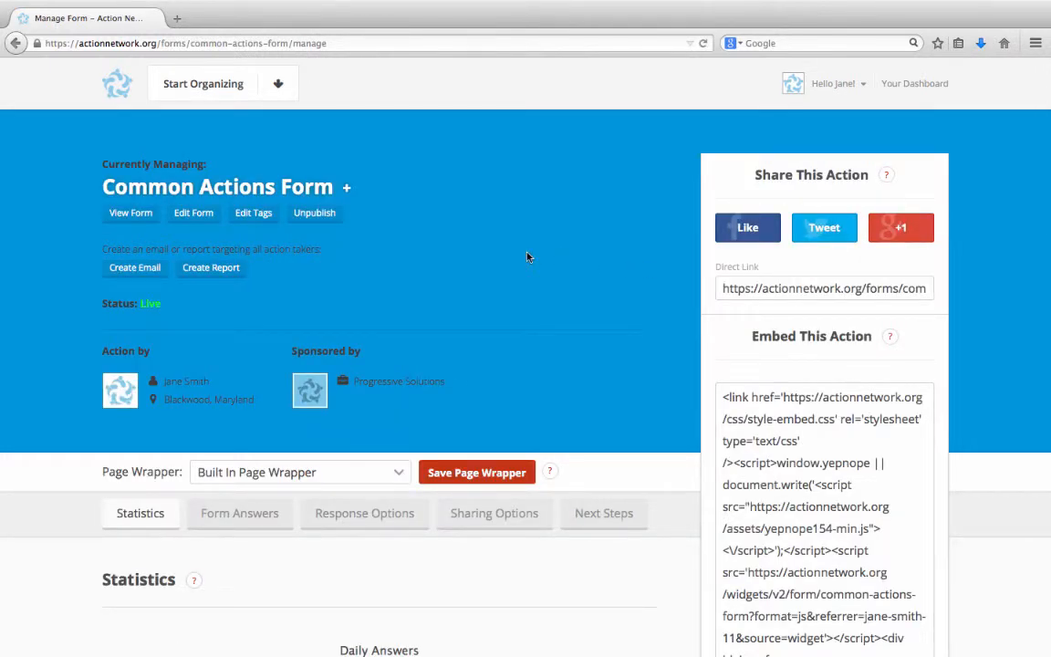
mouse_move(500, 267)
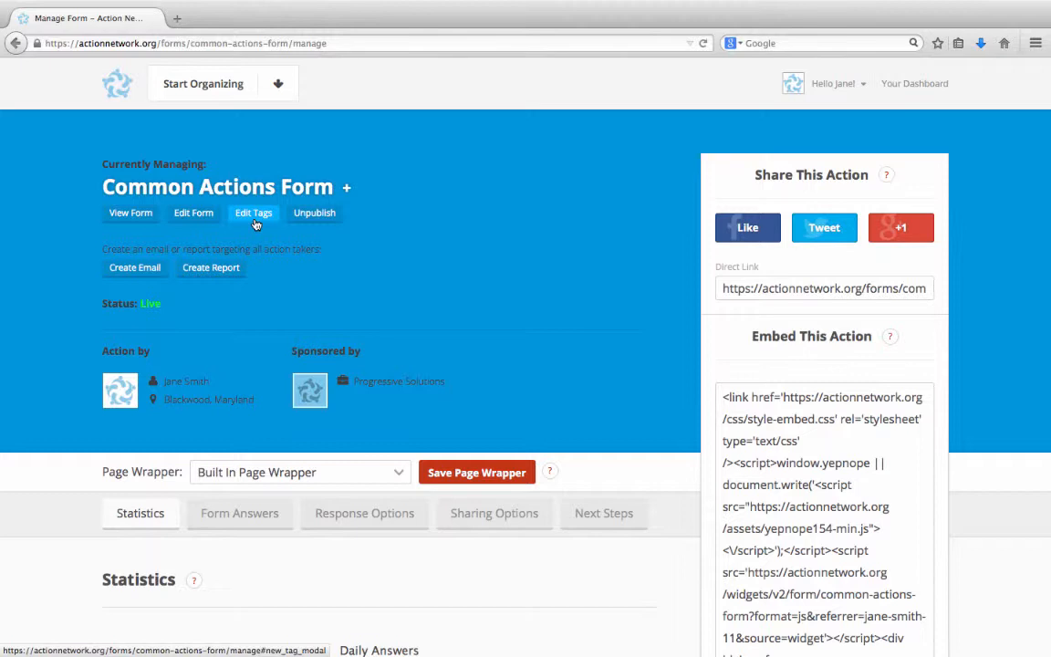
- Open Edit Tags for the Common Actions Form
left_click(252, 213)
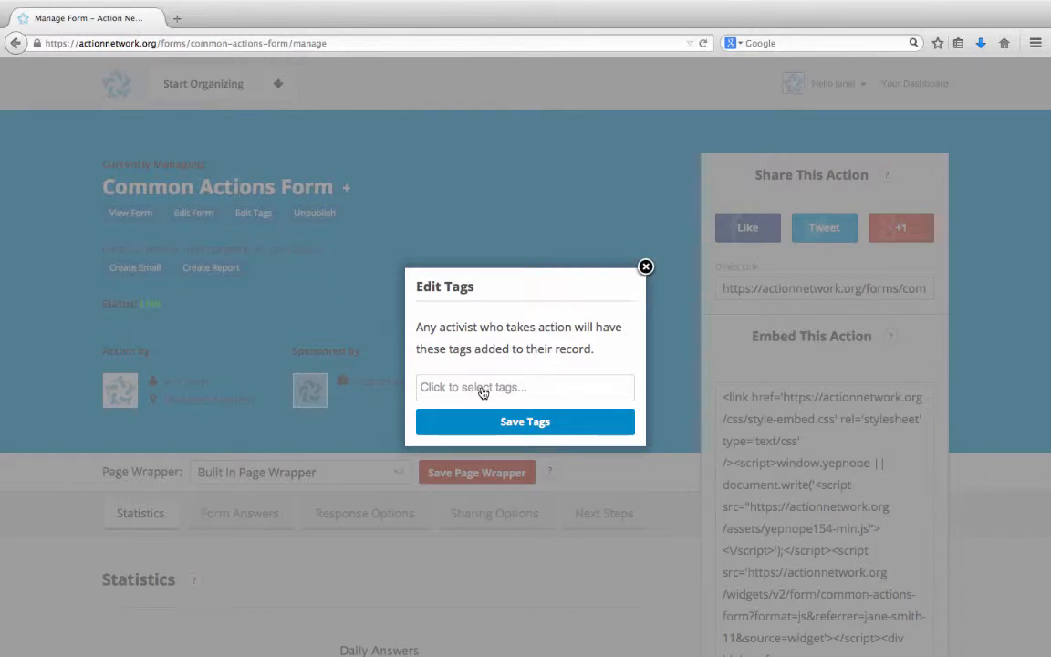
- Apply the Group Leaders tag to the Common Actions Form and save tags
left_click(525, 386)
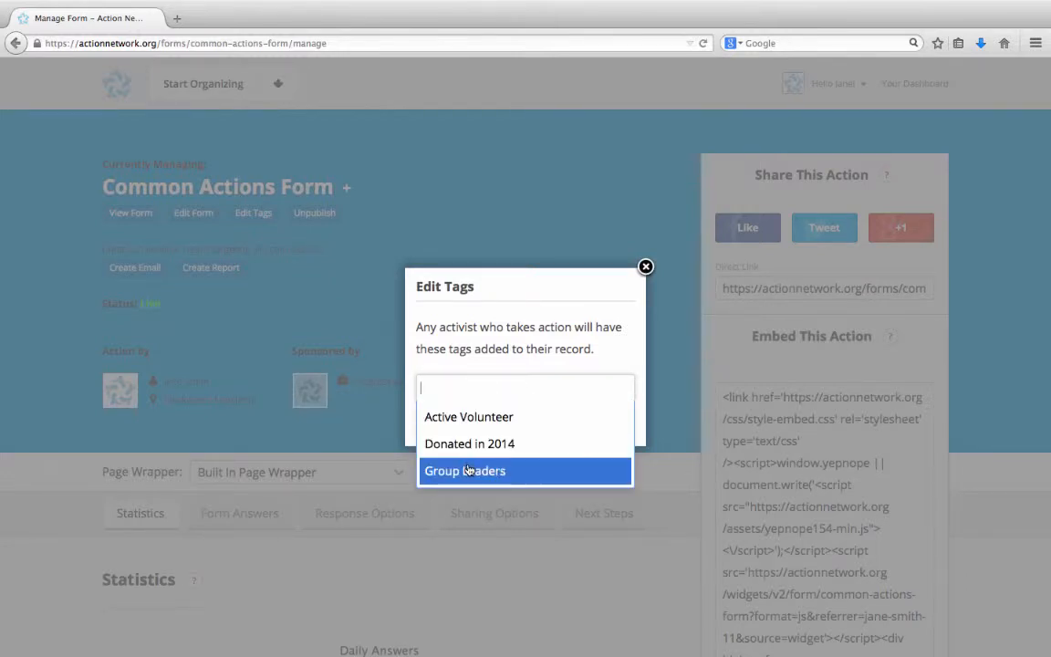
left_click(464, 471)
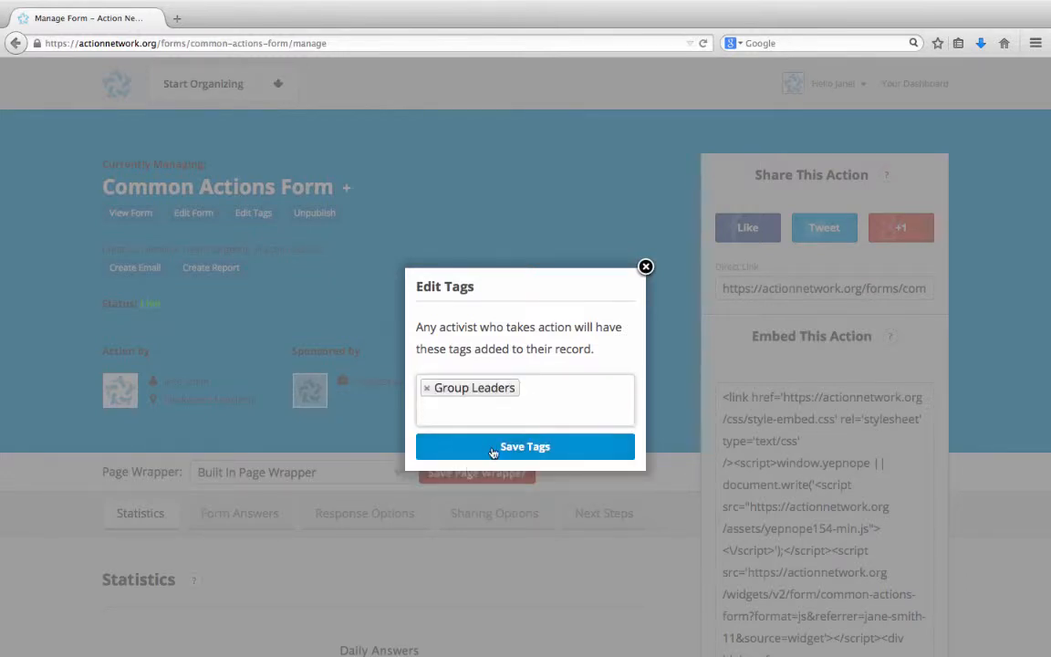
left_click(525, 446)
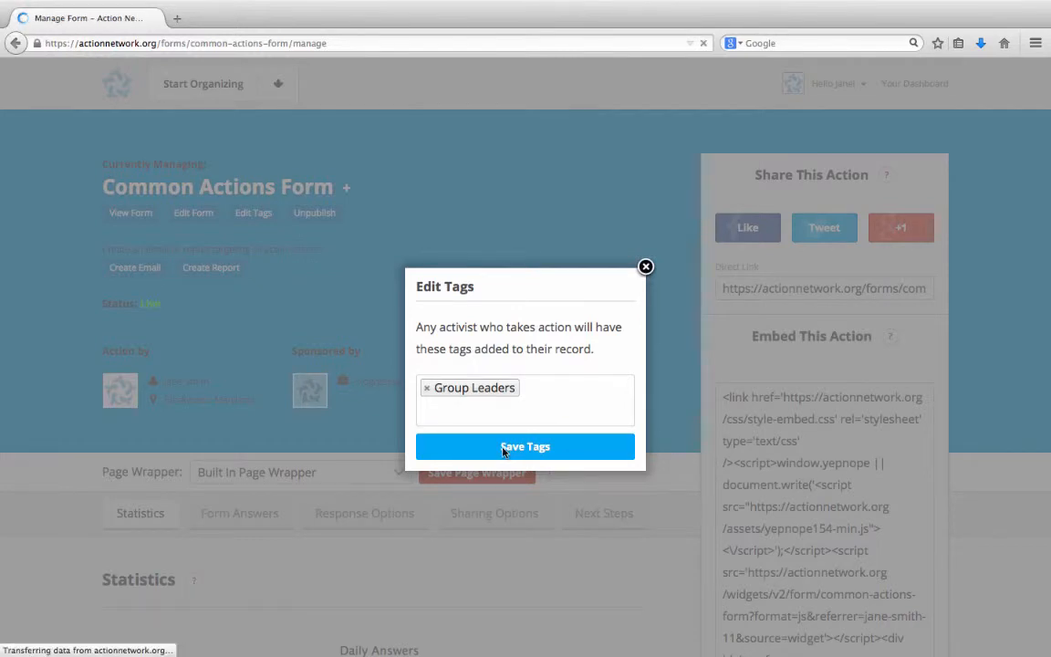
left_click(524, 446)
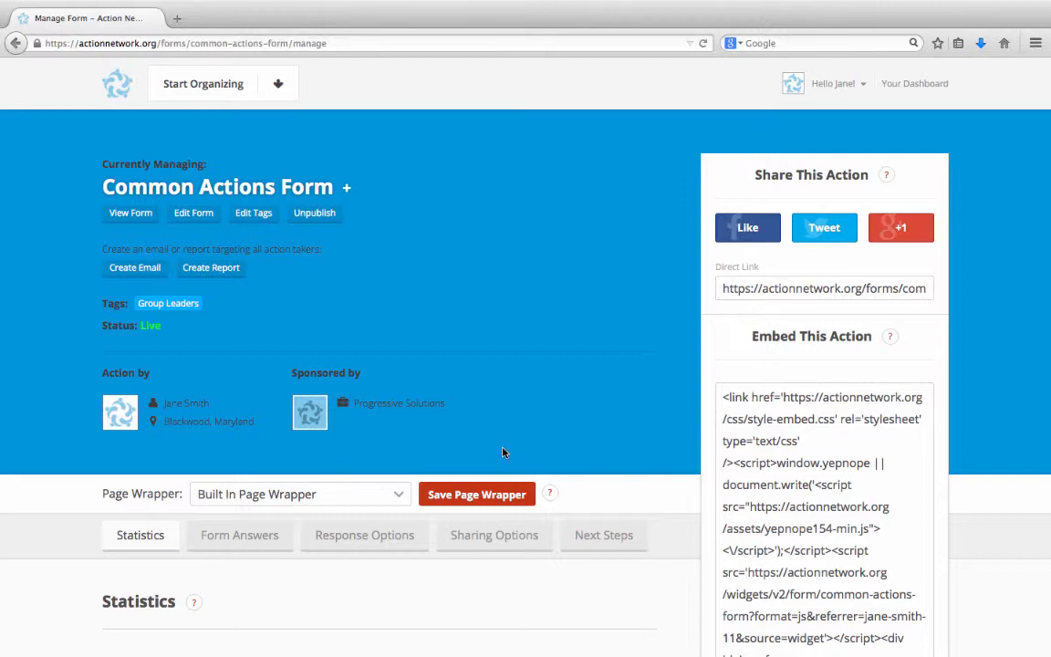
mouse_move(252, 116)
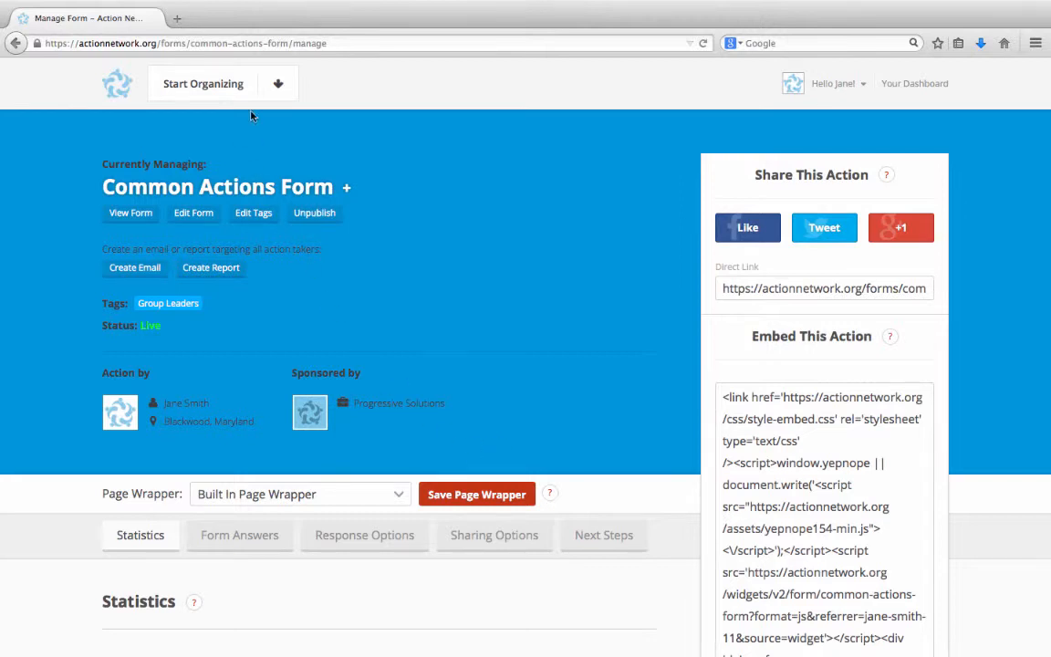
- Go to Upload Activists through the Start Organizing menu
left_click(203, 83)
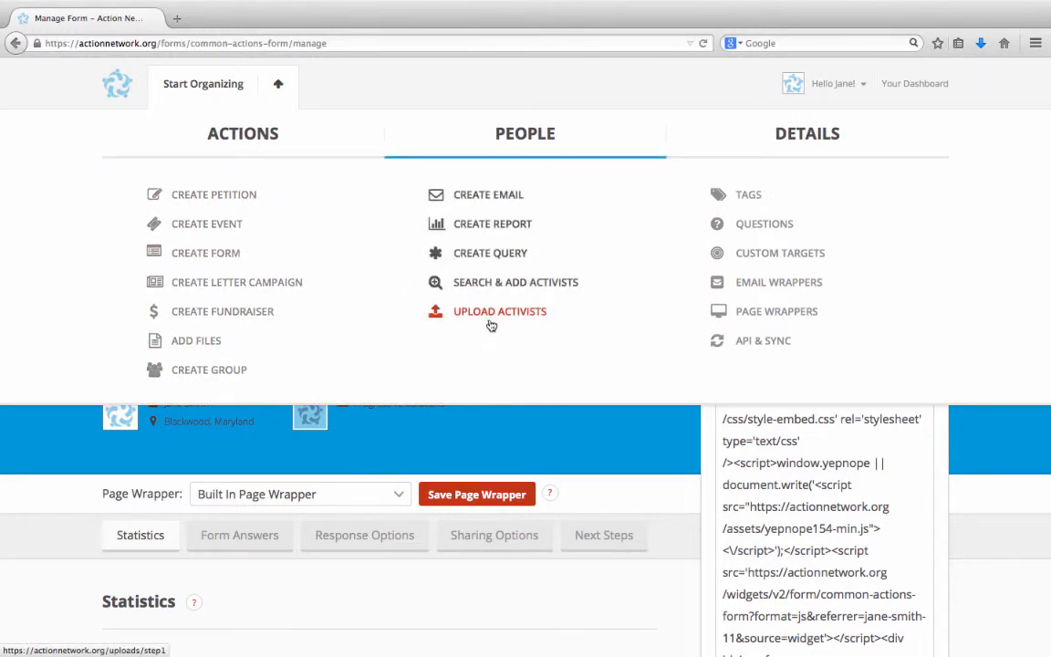
left_click(499, 311)
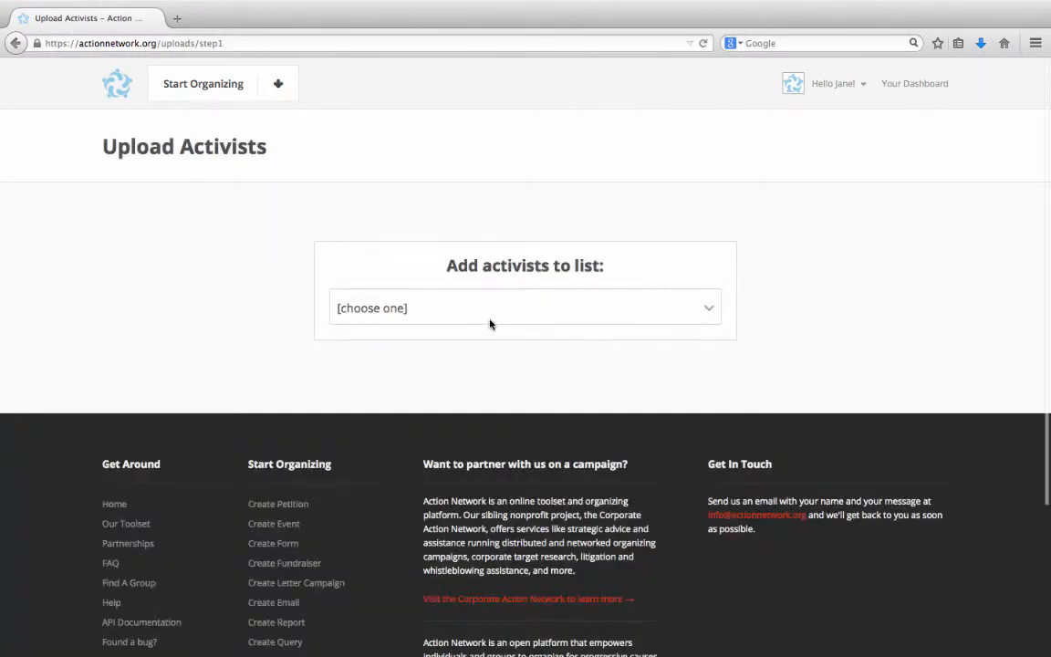
- Select Progressive Solutions and start a new activist upload
left_click(525, 308)
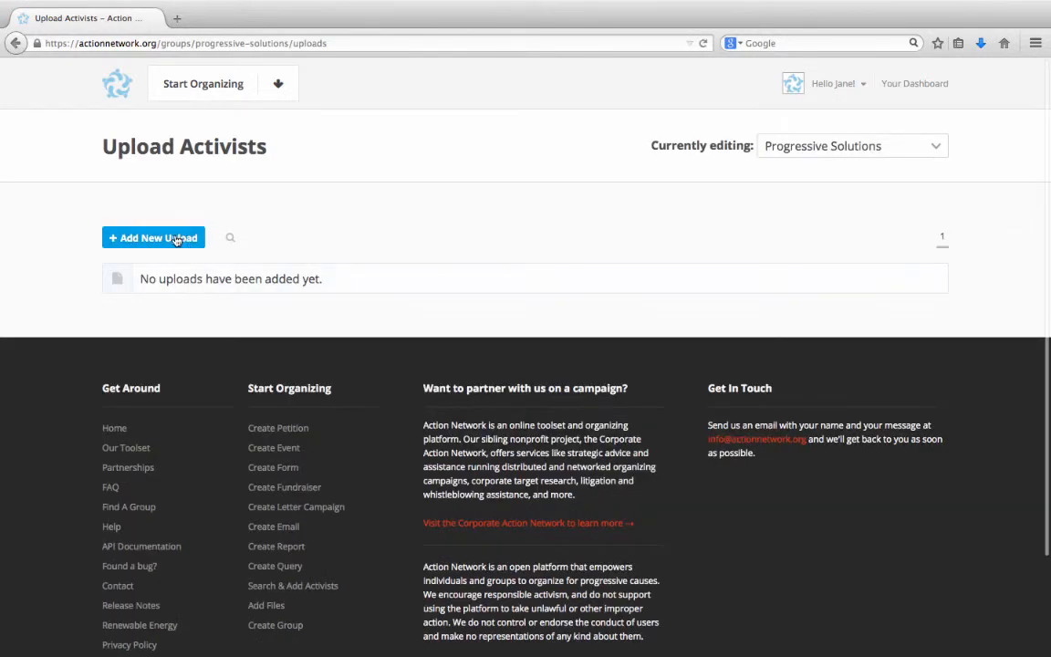
left_click(153, 237)
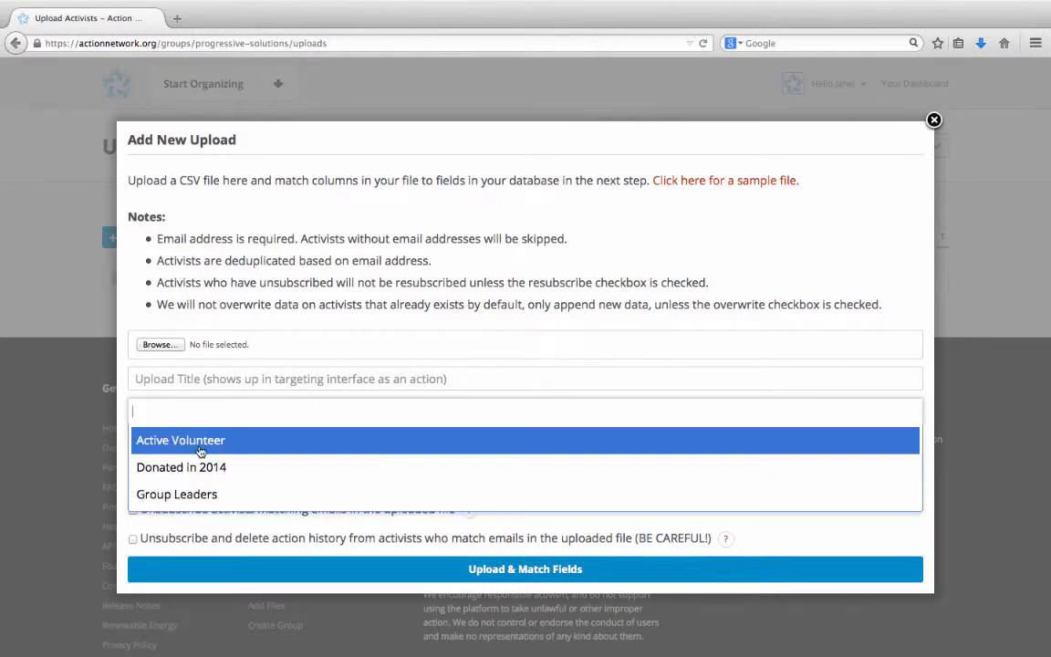
- Add the Donated in 2014 and Active Volunteer tags to the upload
left_click(181, 466)
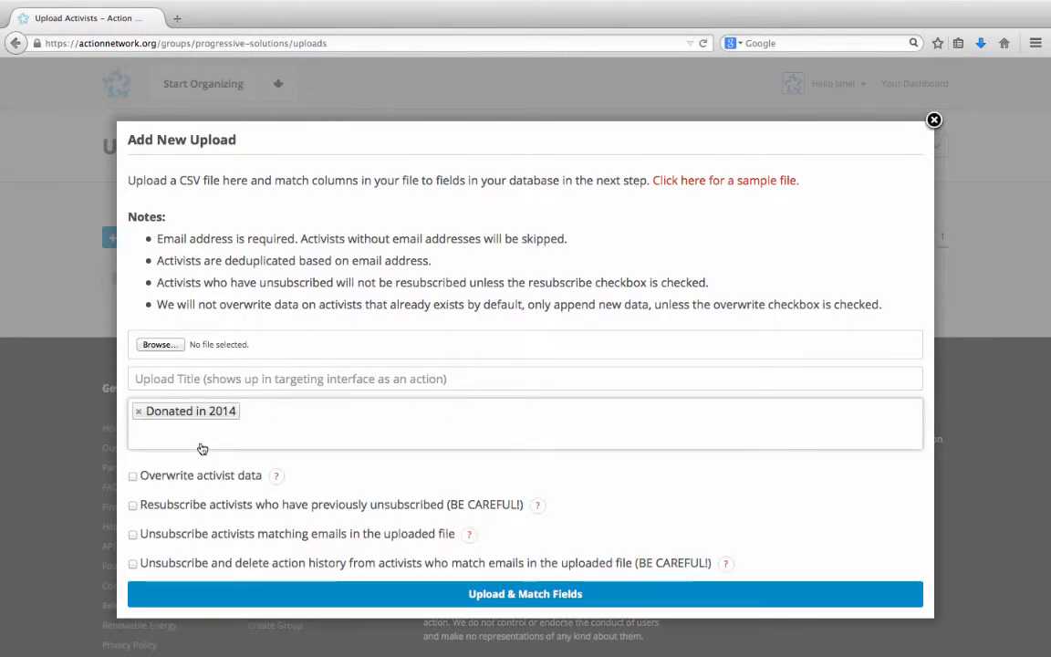
type("Active Volunteer")
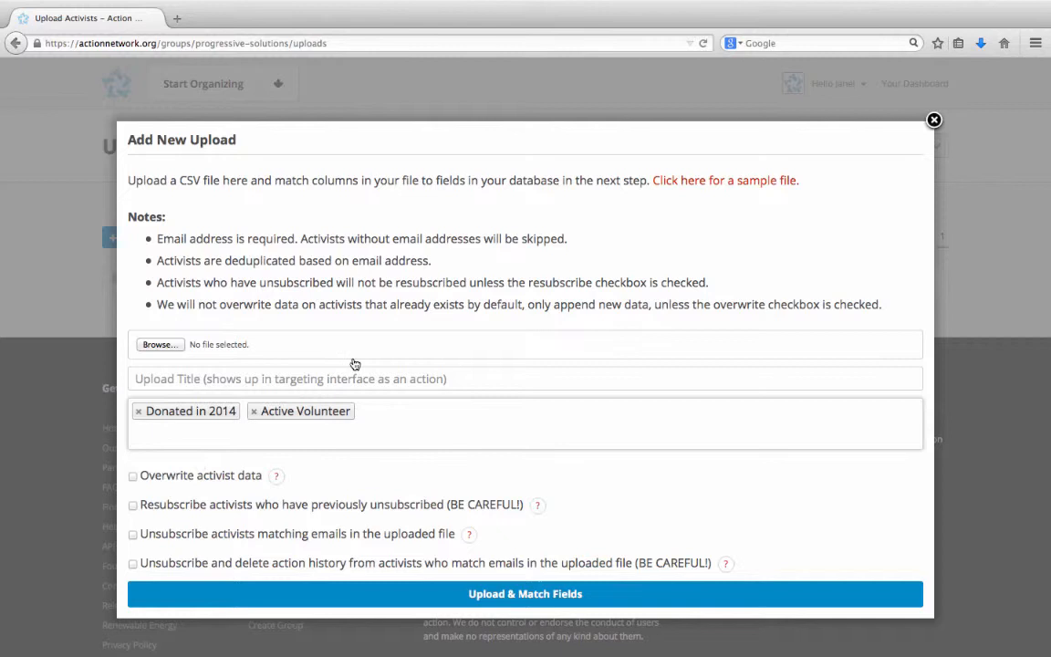
left_click(525, 435)
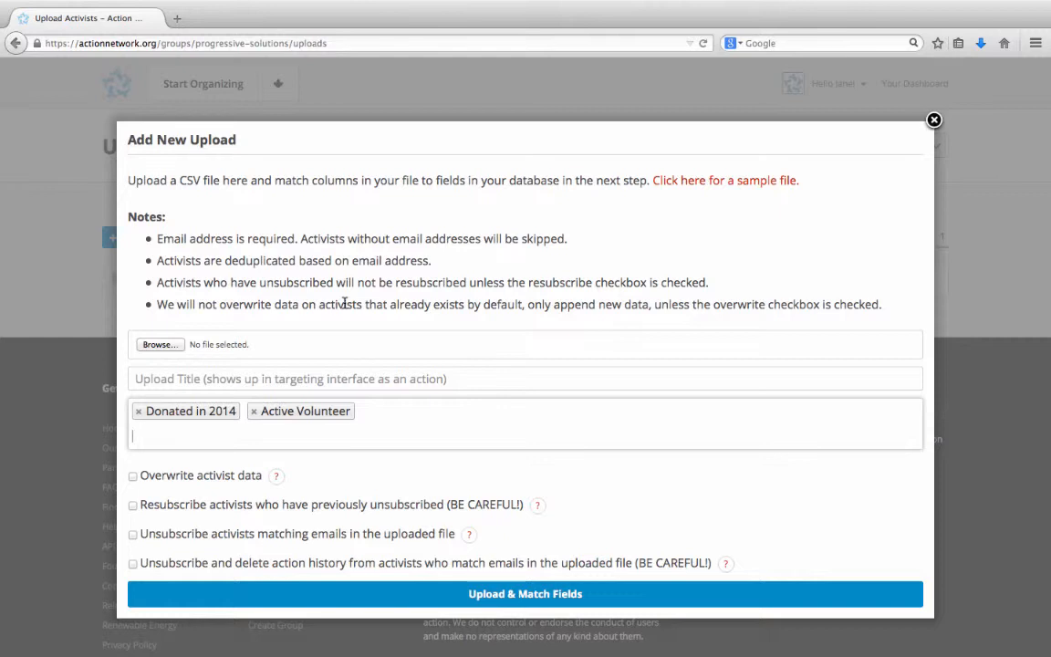
mouse_move(585, 230)
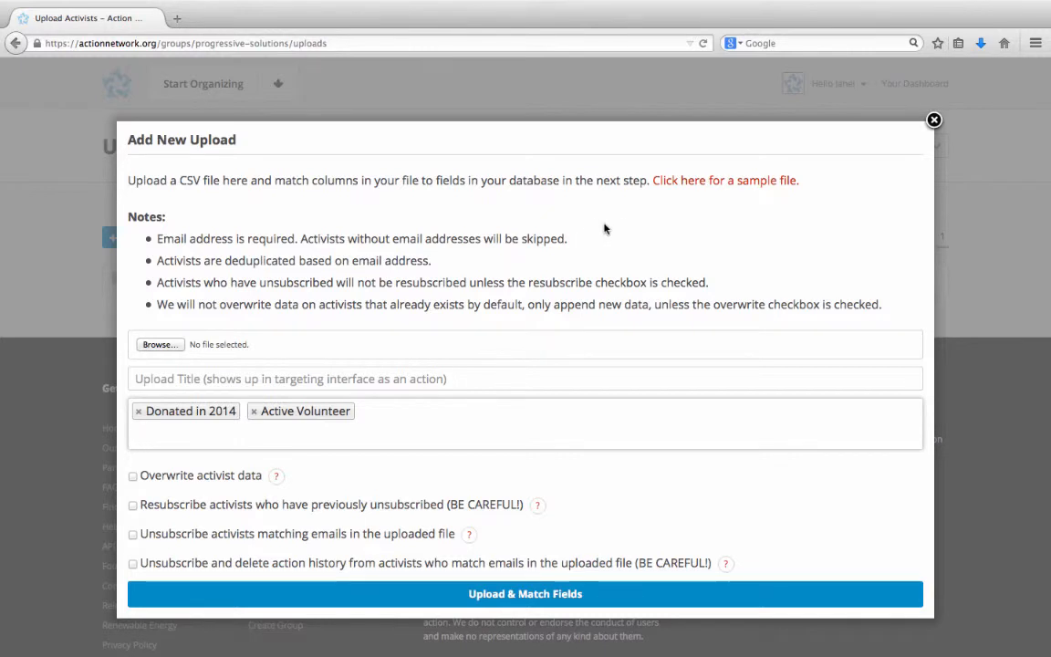
left_click(524, 436)
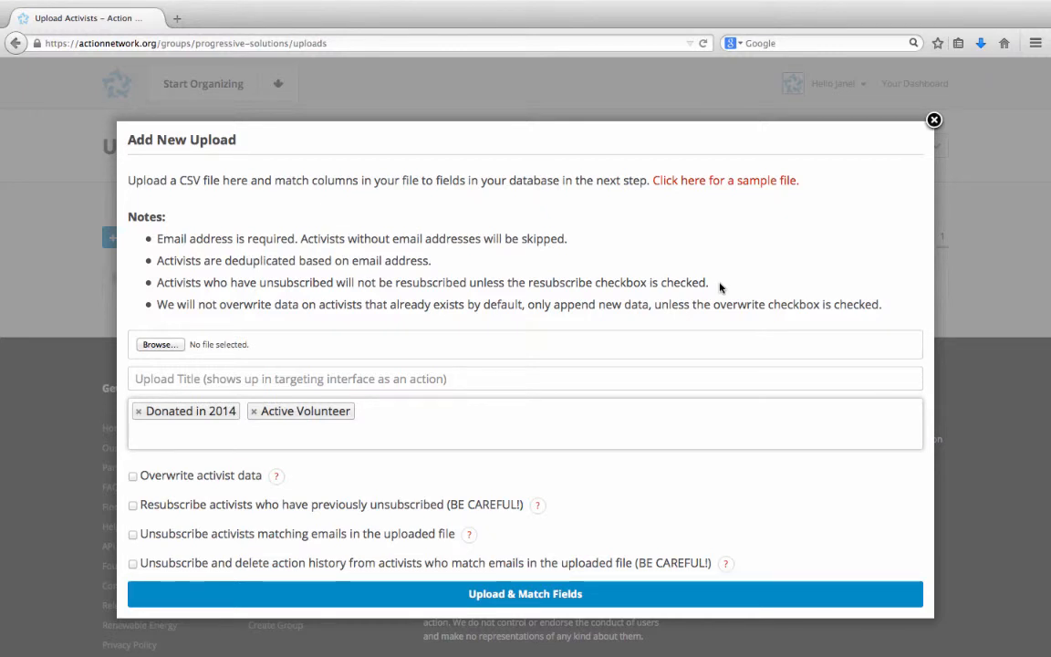
left_click(525, 435)
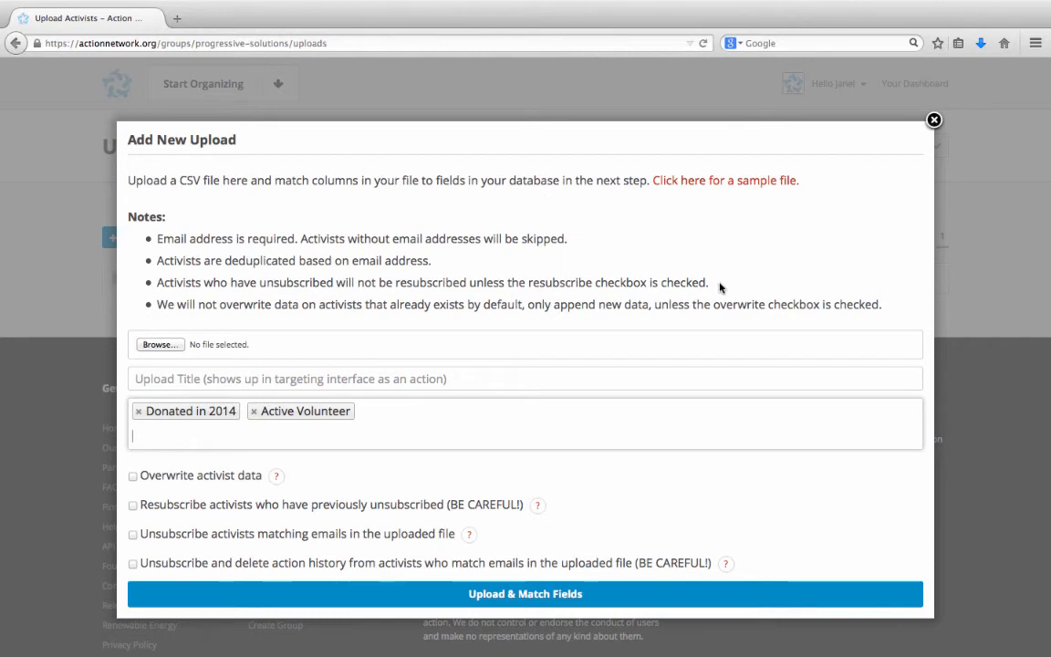